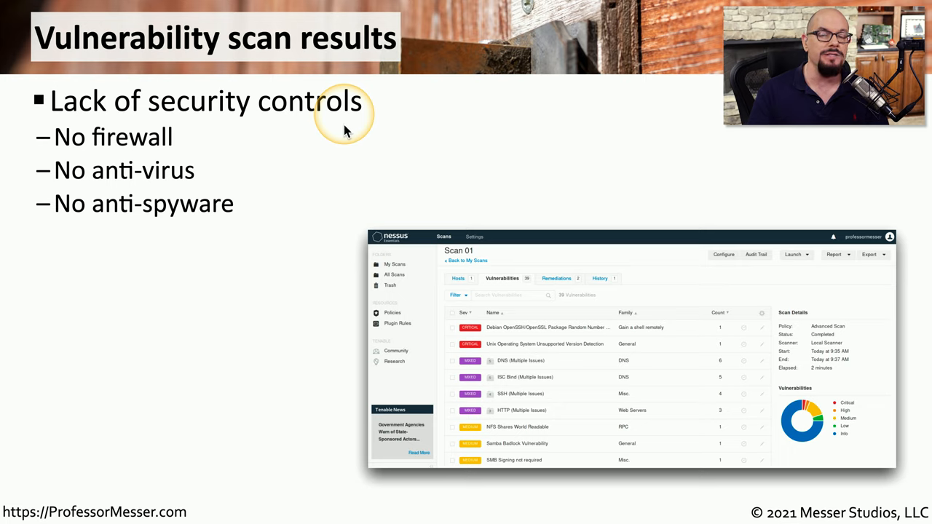
pyautogui.moveTo(271, 179)
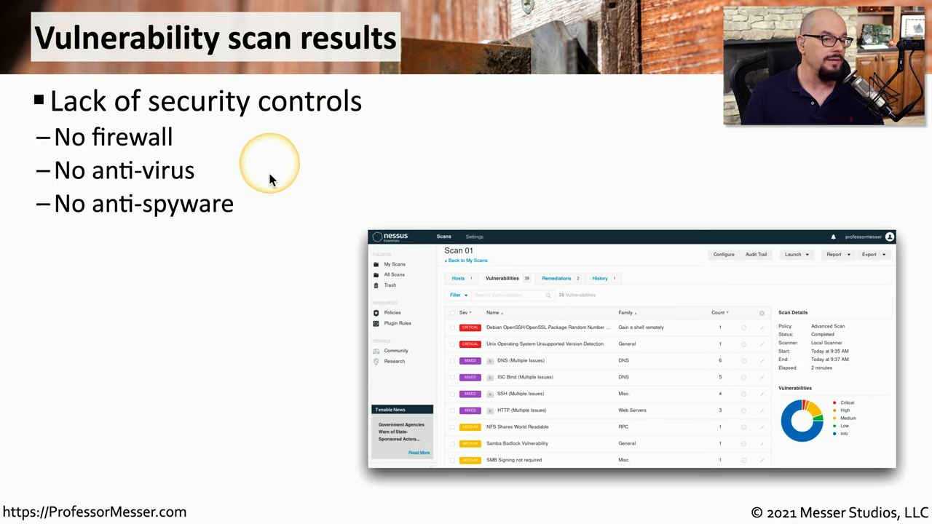
pyautogui.moveTo(274, 213)
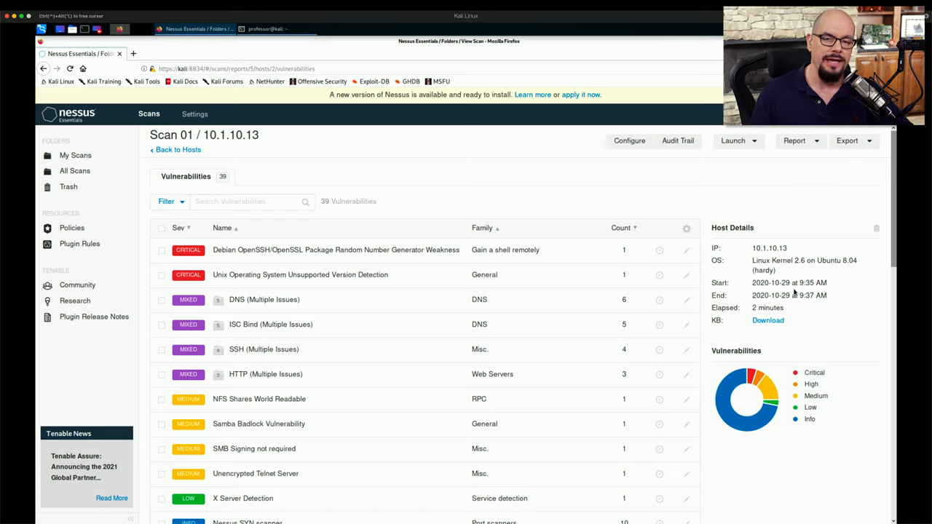
pyautogui.moveTo(660, 275)
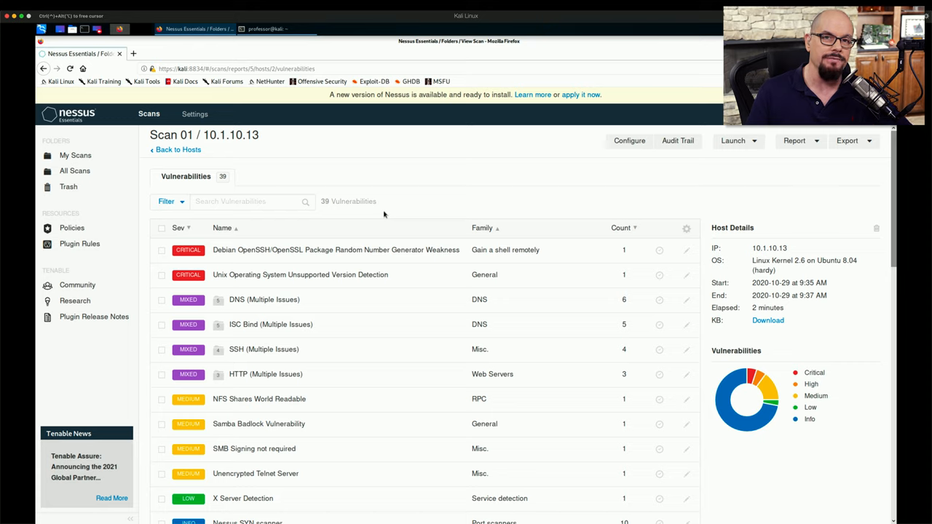
pyautogui.moveTo(518, 234)
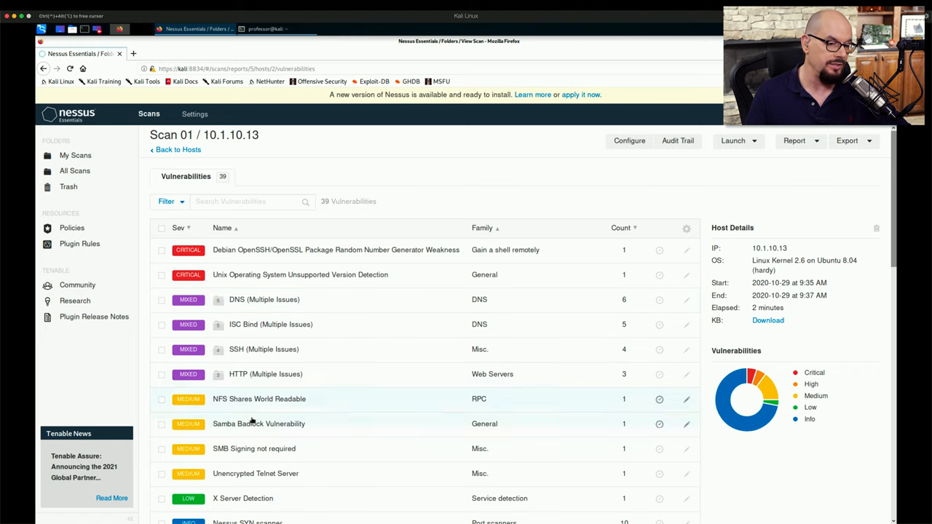
# Step: Scroll the 39-finding list for 10.1.10.13 down to the low and info findings
pyautogui.scroll(-3)
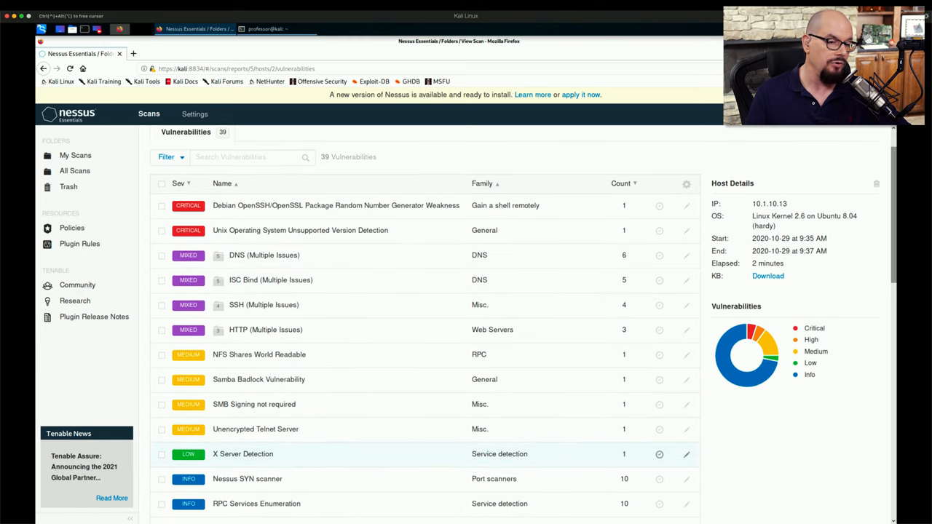
pyautogui.scroll(-3)
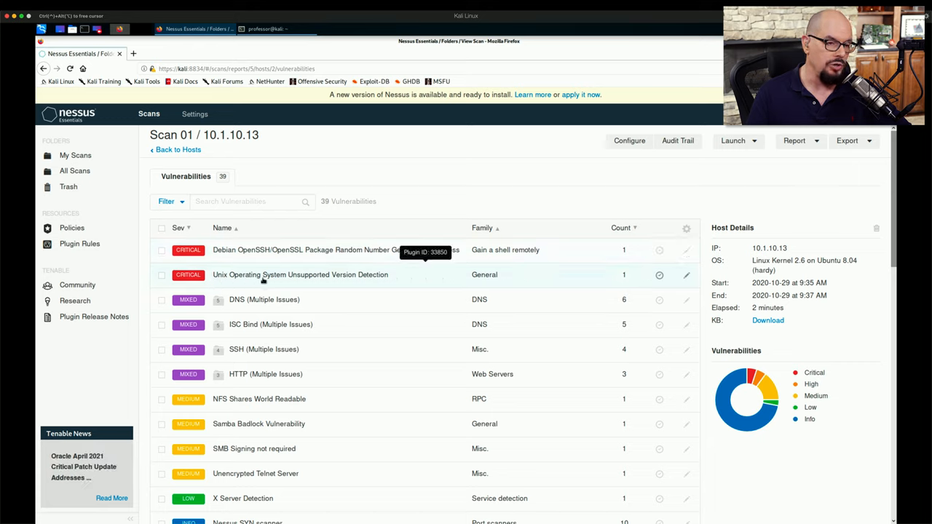
pyautogui.click(300, 273)
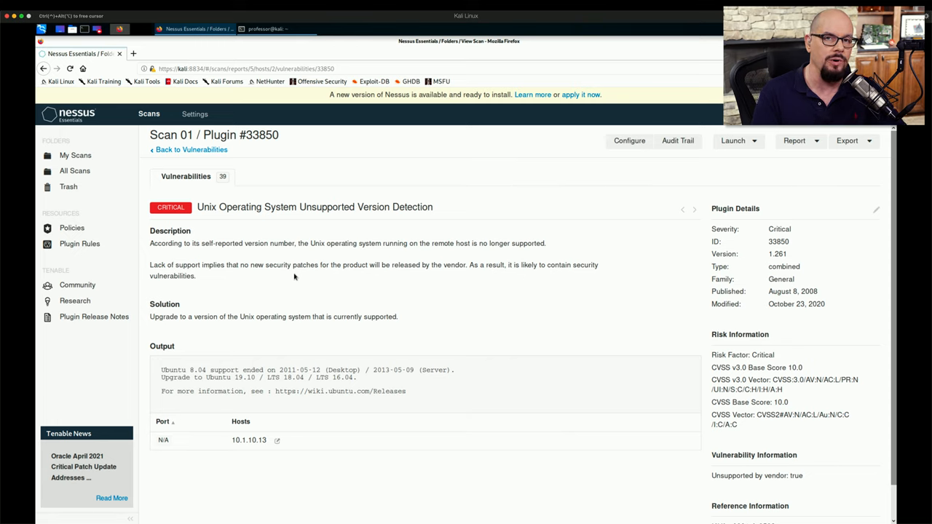
pyautogui.click(188, 148)
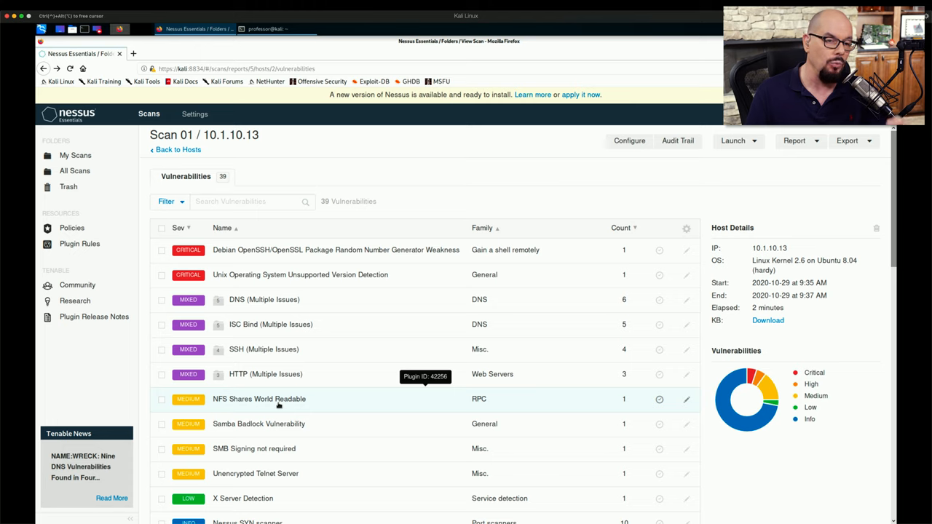
pyautogui.click(259, 399)
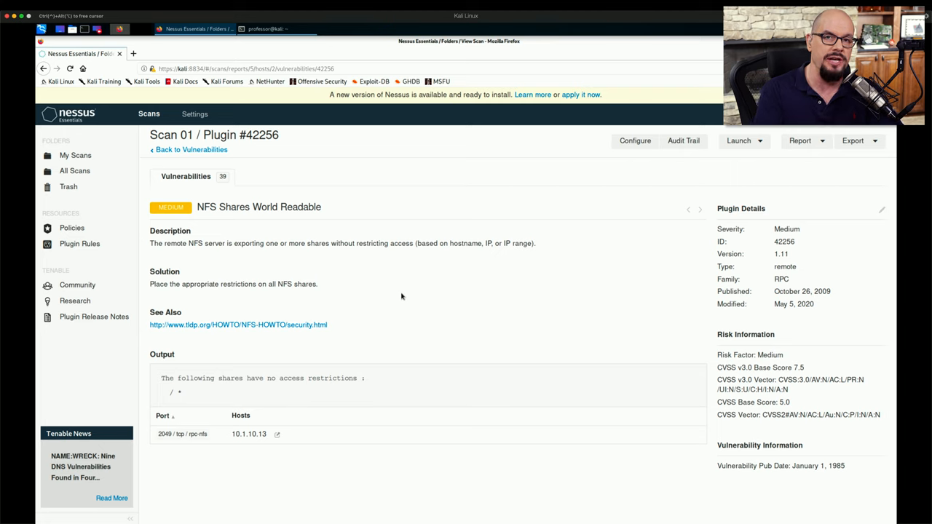
pyautogui.click(191, 149)
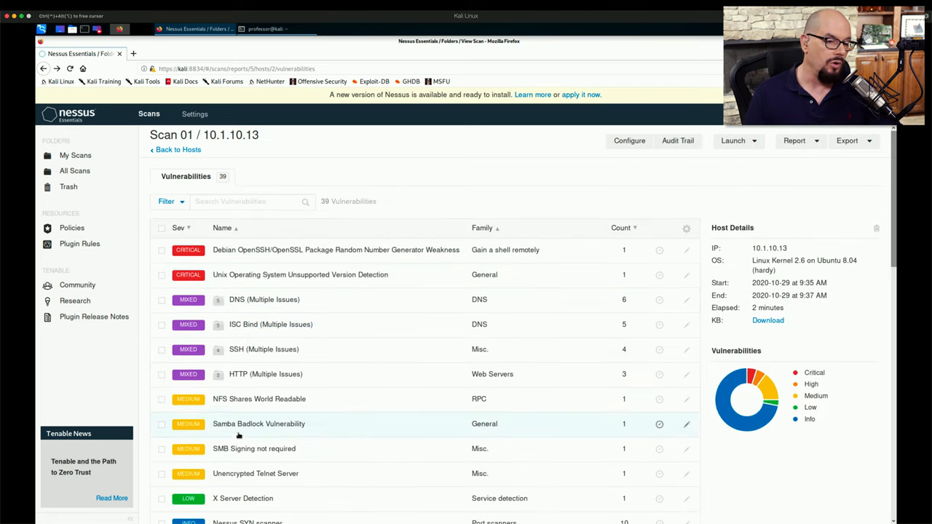
pyautogui.moveTo(244, 475)
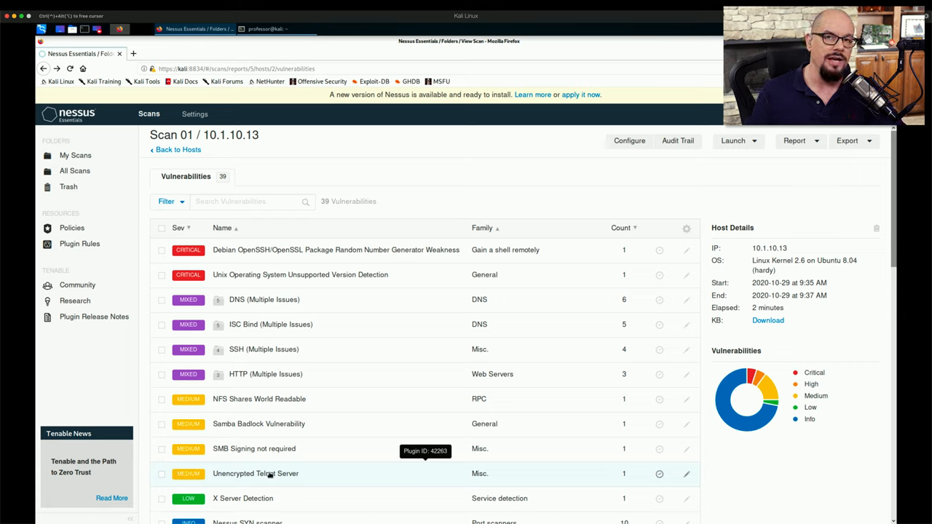
# Step: View the Unencrypted Telnet Server finding with its remediation and Metasploitable2 banner output
pyautogui.click(254, 475)
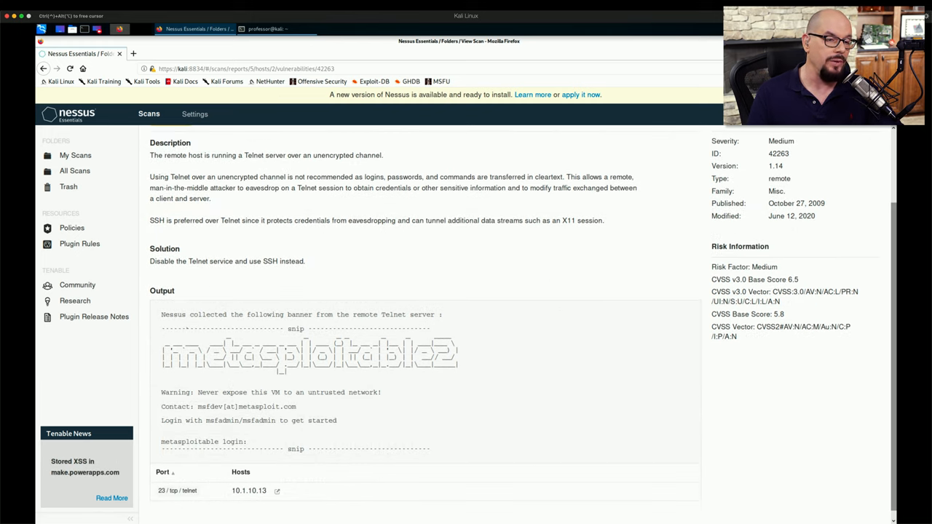
pyautogui.moveTo(515, 345)
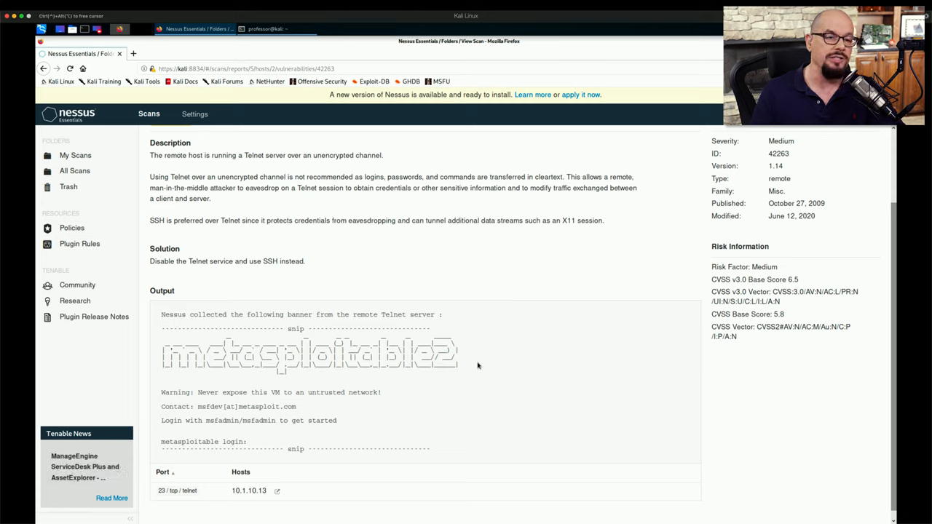
pyautogui.moveTo(537, 358)
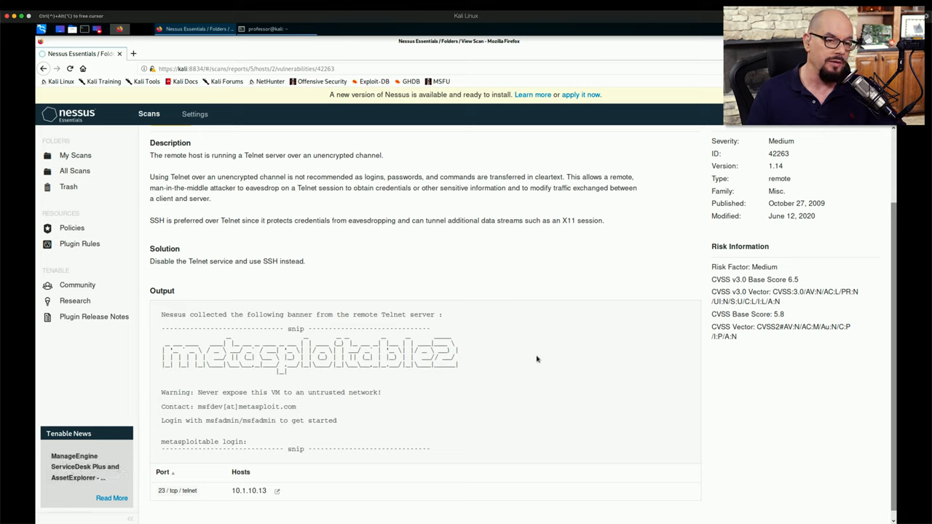